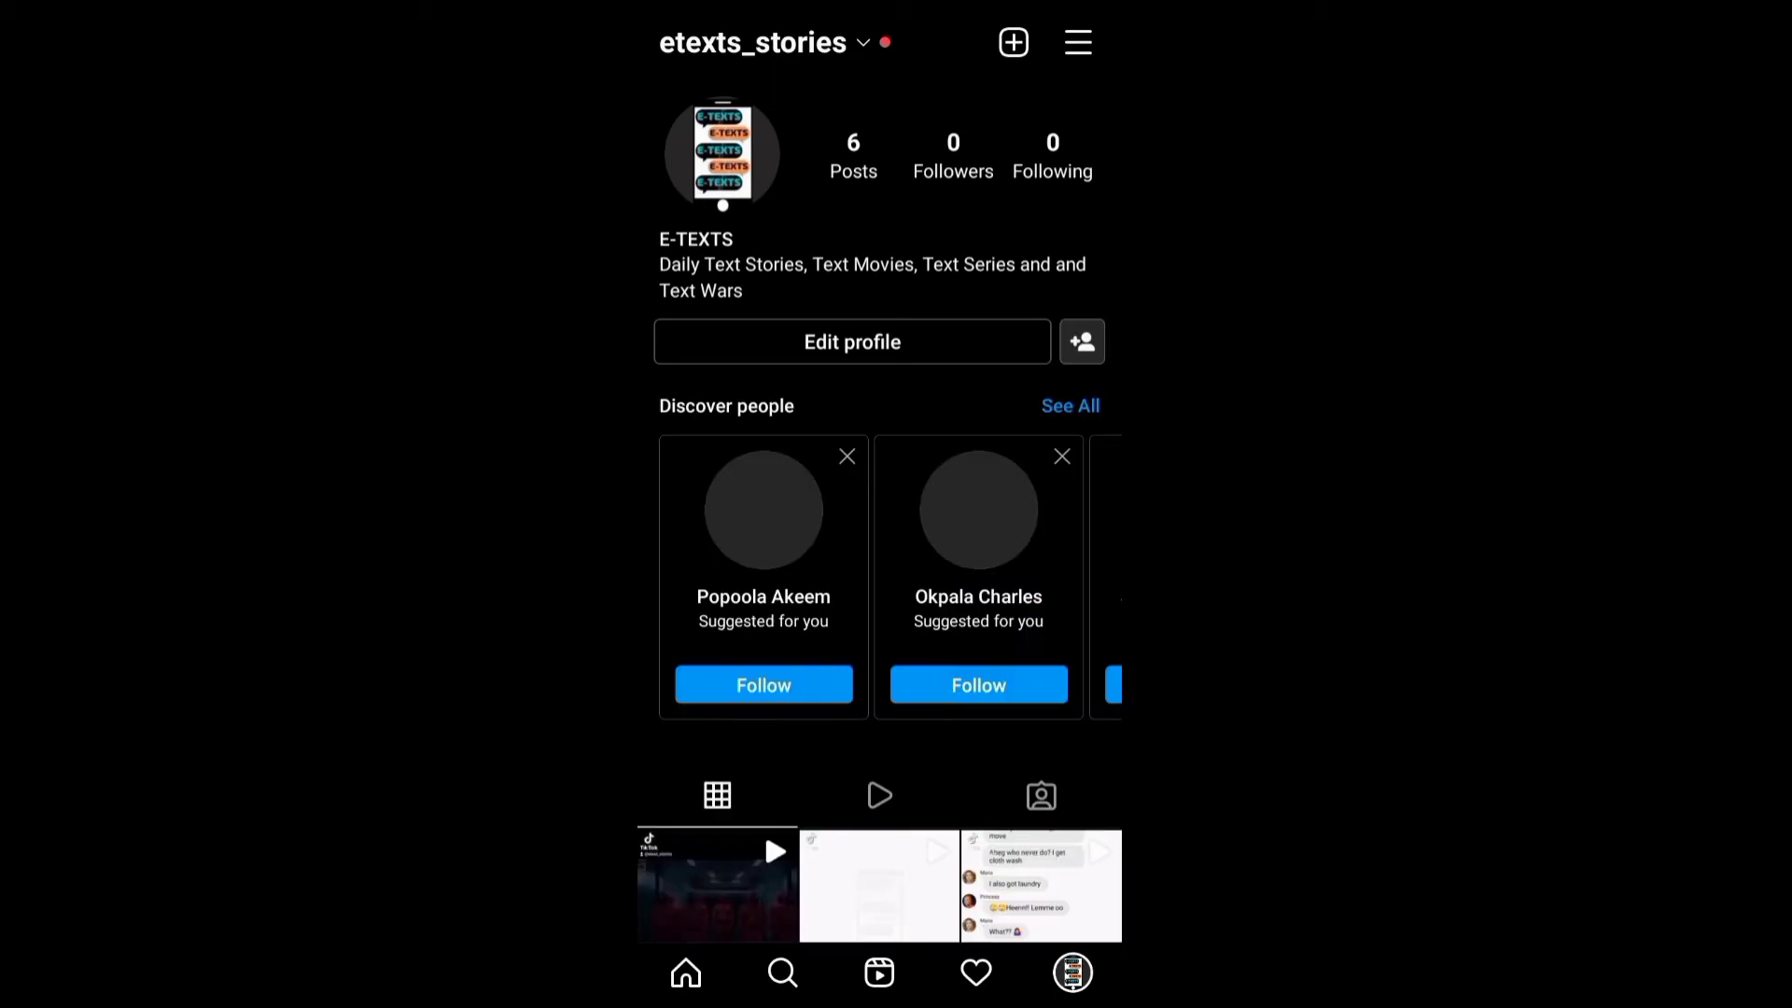
- Navigate from the profile menu through Settings and Security to the two-factor authentication page
left_click(1075, 42)
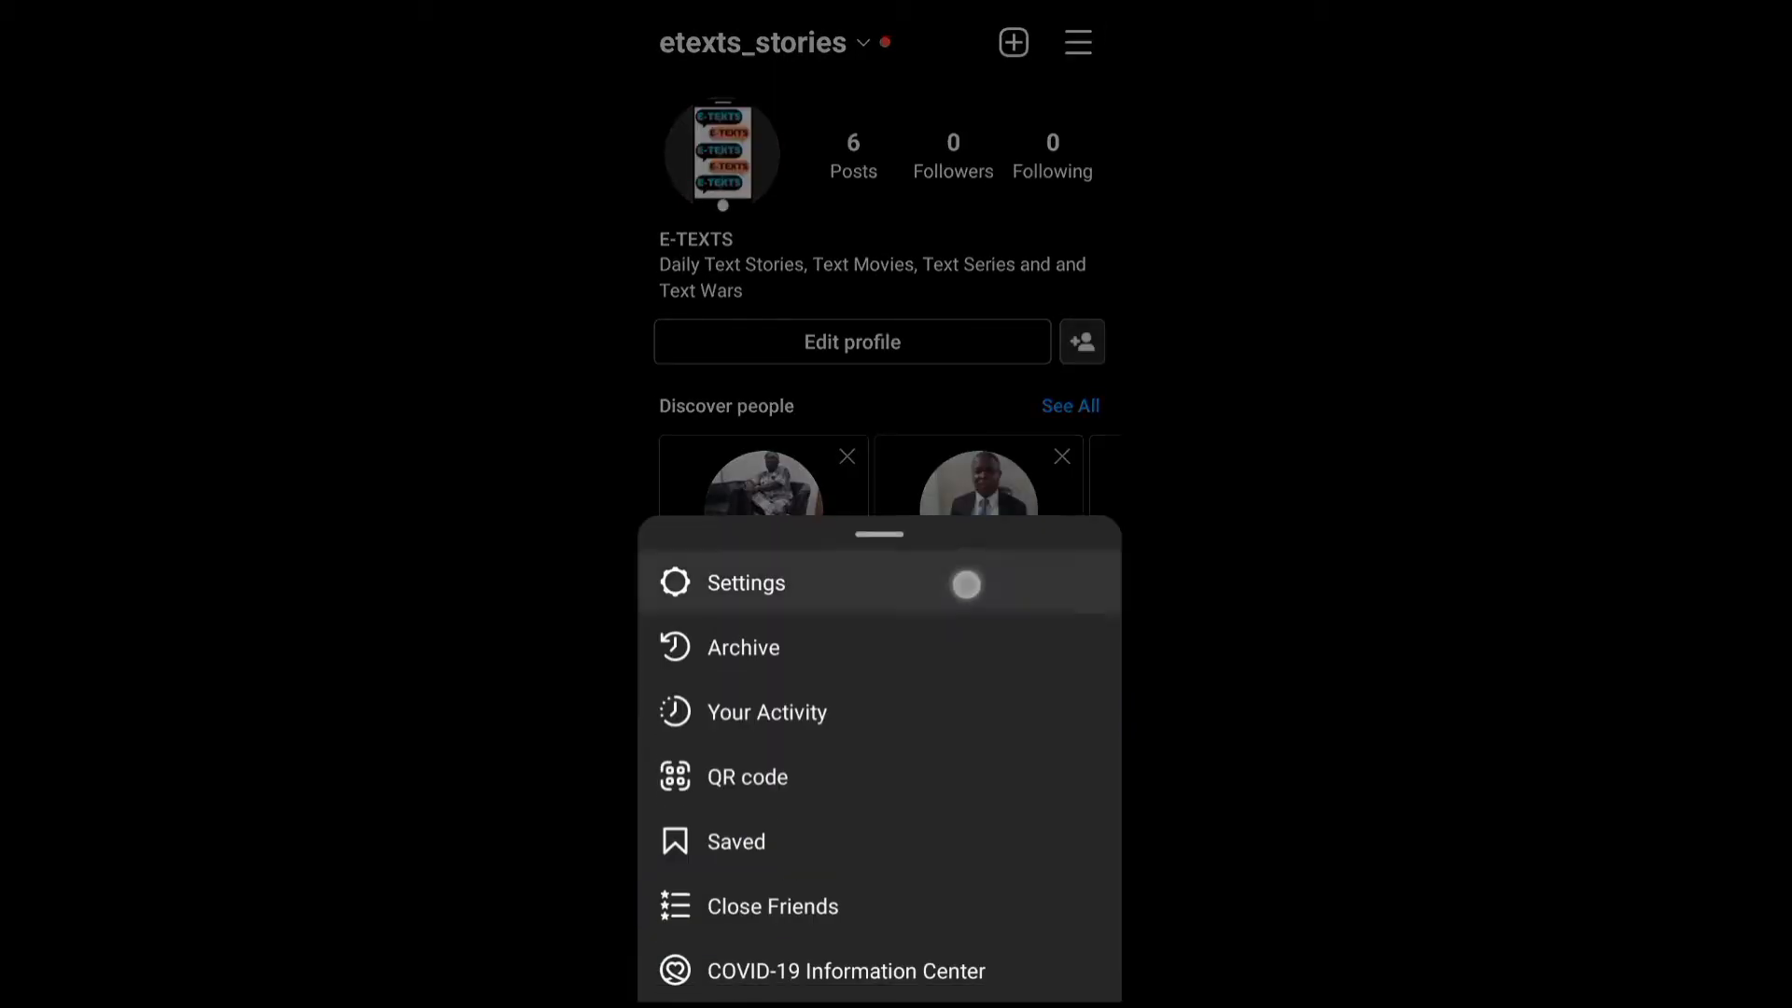
left_click(745, 582)
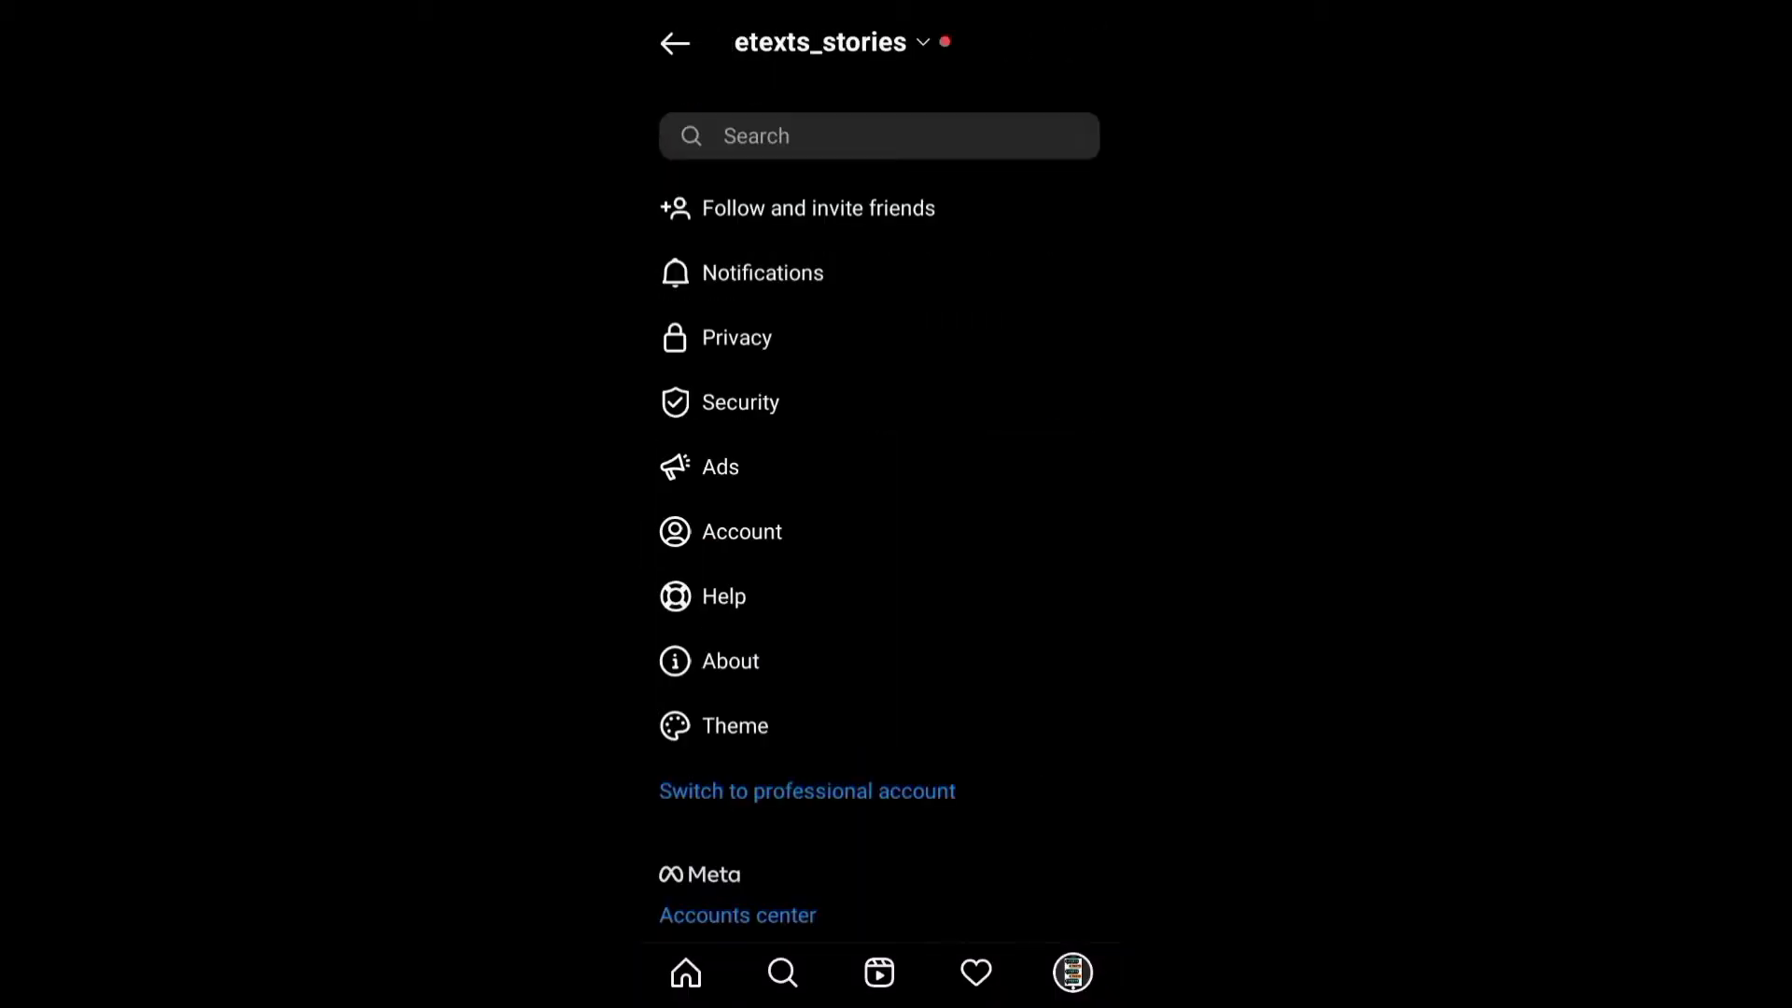
left_click(743, 402)
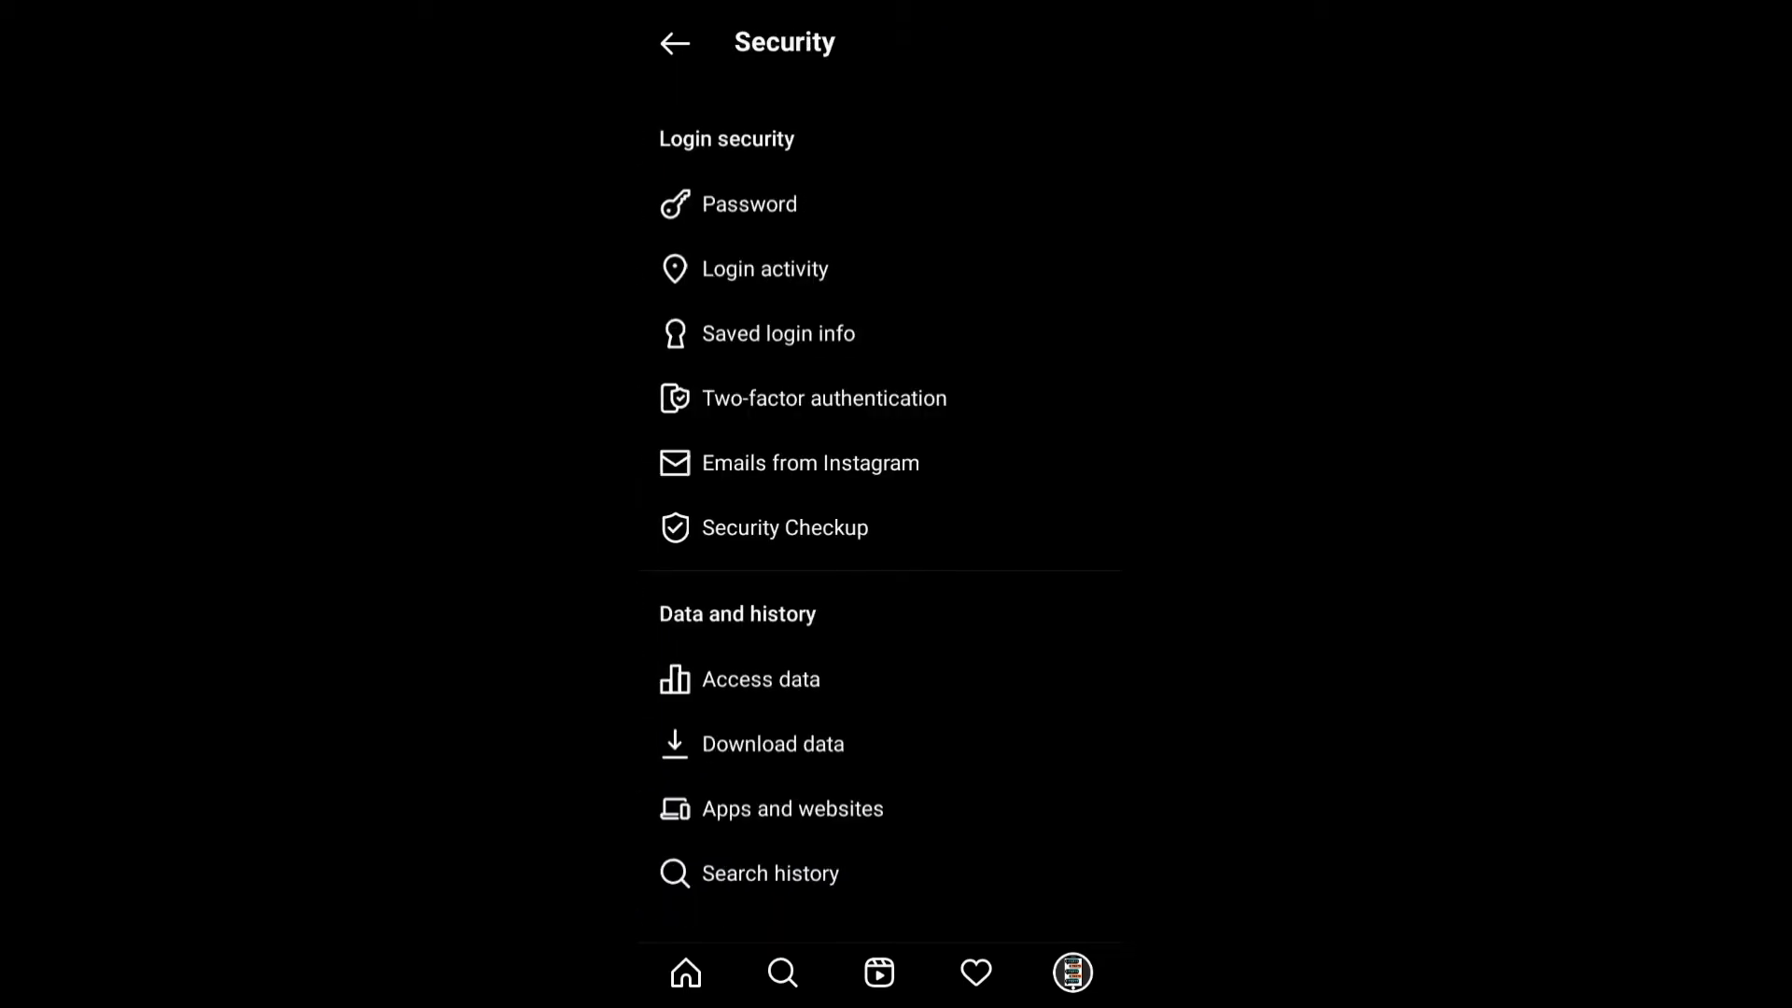
left_click(823, 398)
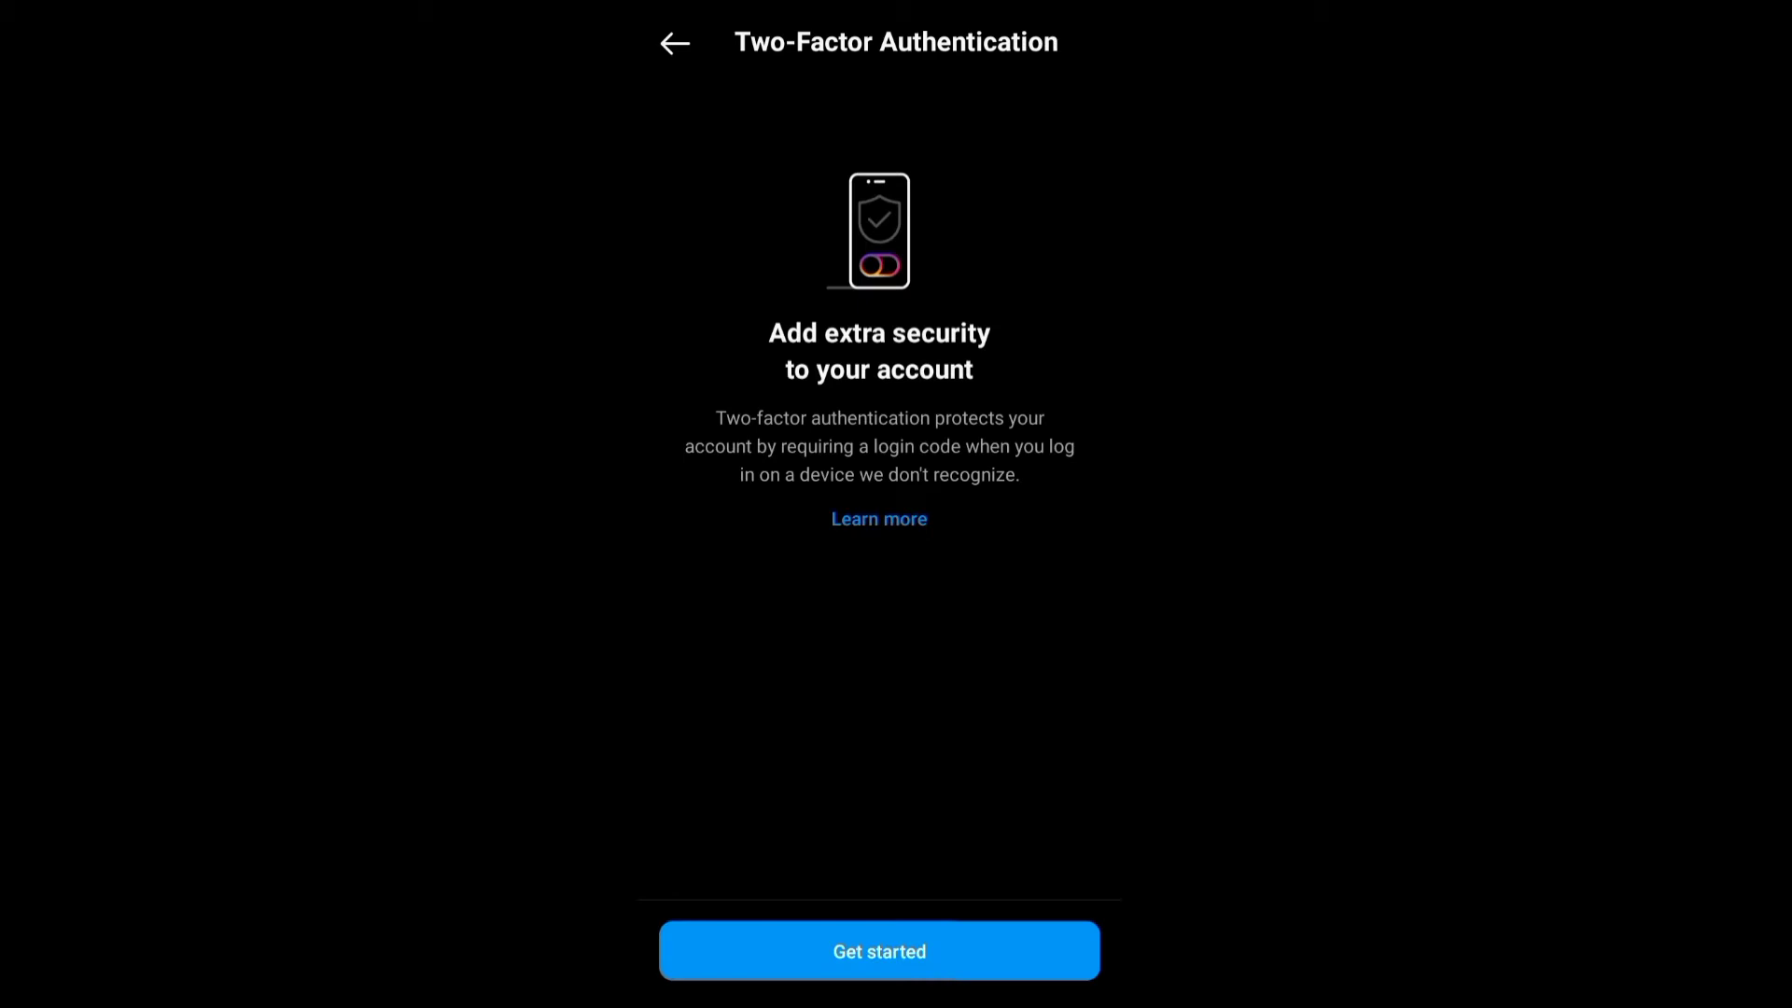
- Start setup and enable Text message so a code is sent to the number ending in 3082
left_click(877, 951)
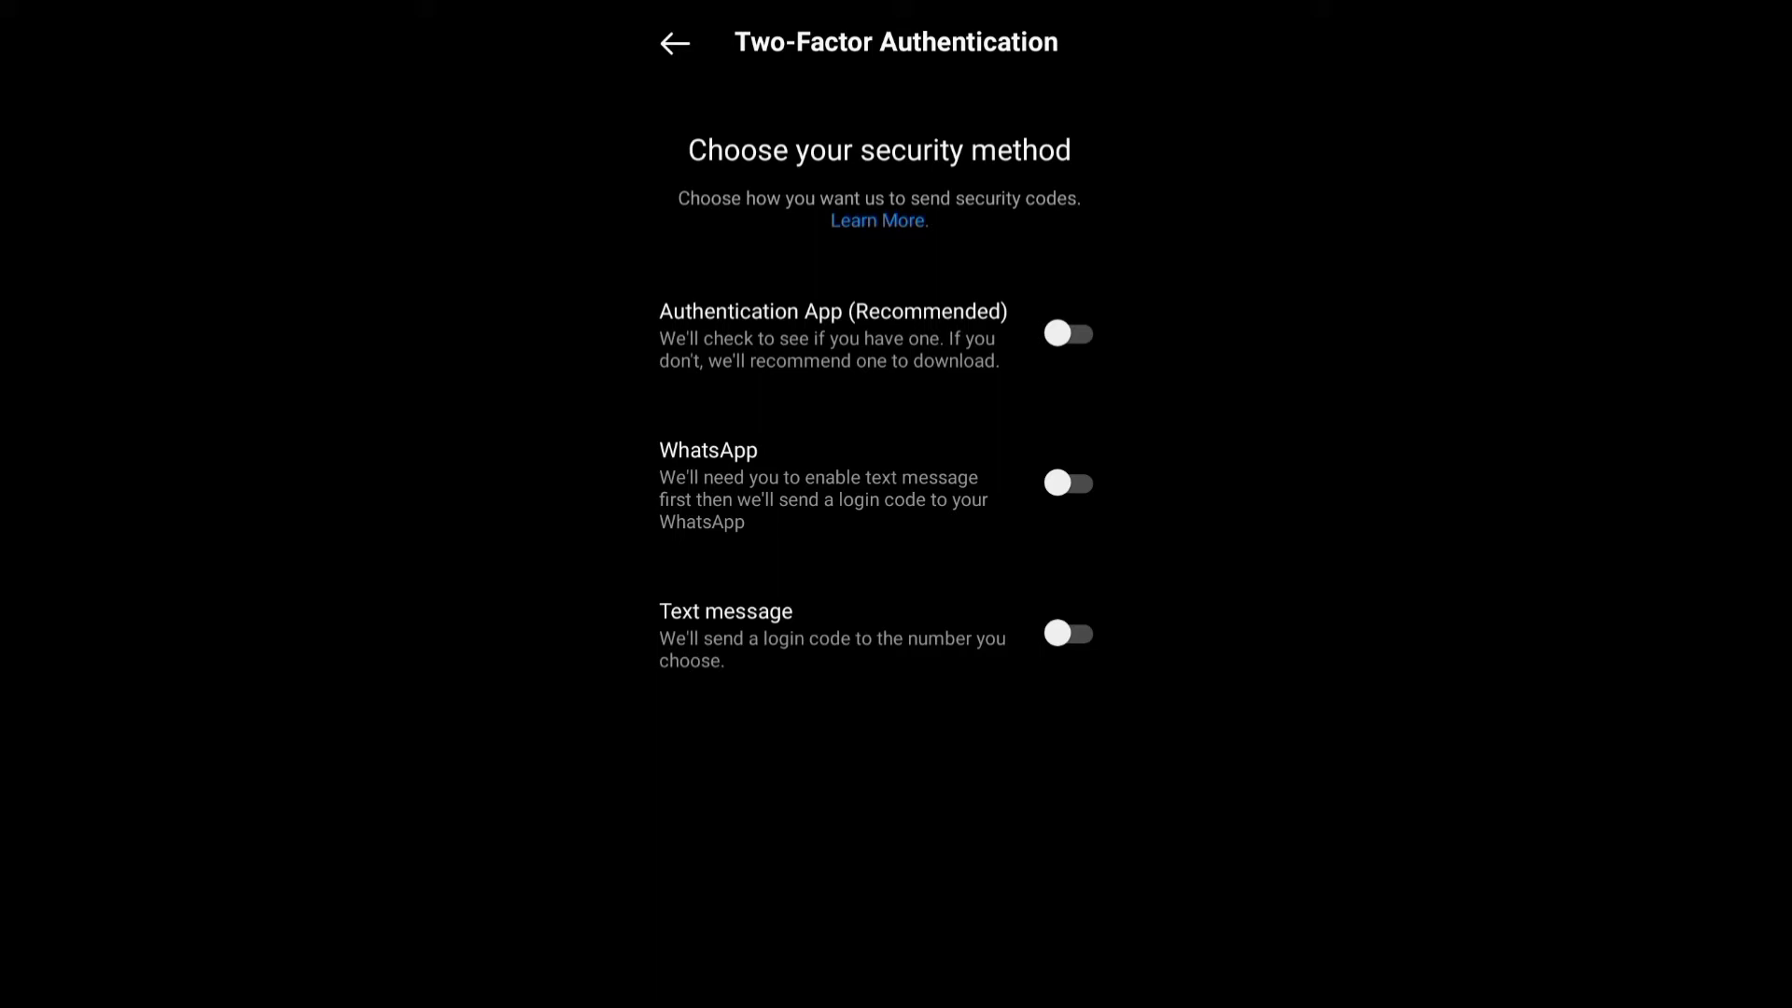
left_click(1067, 635)
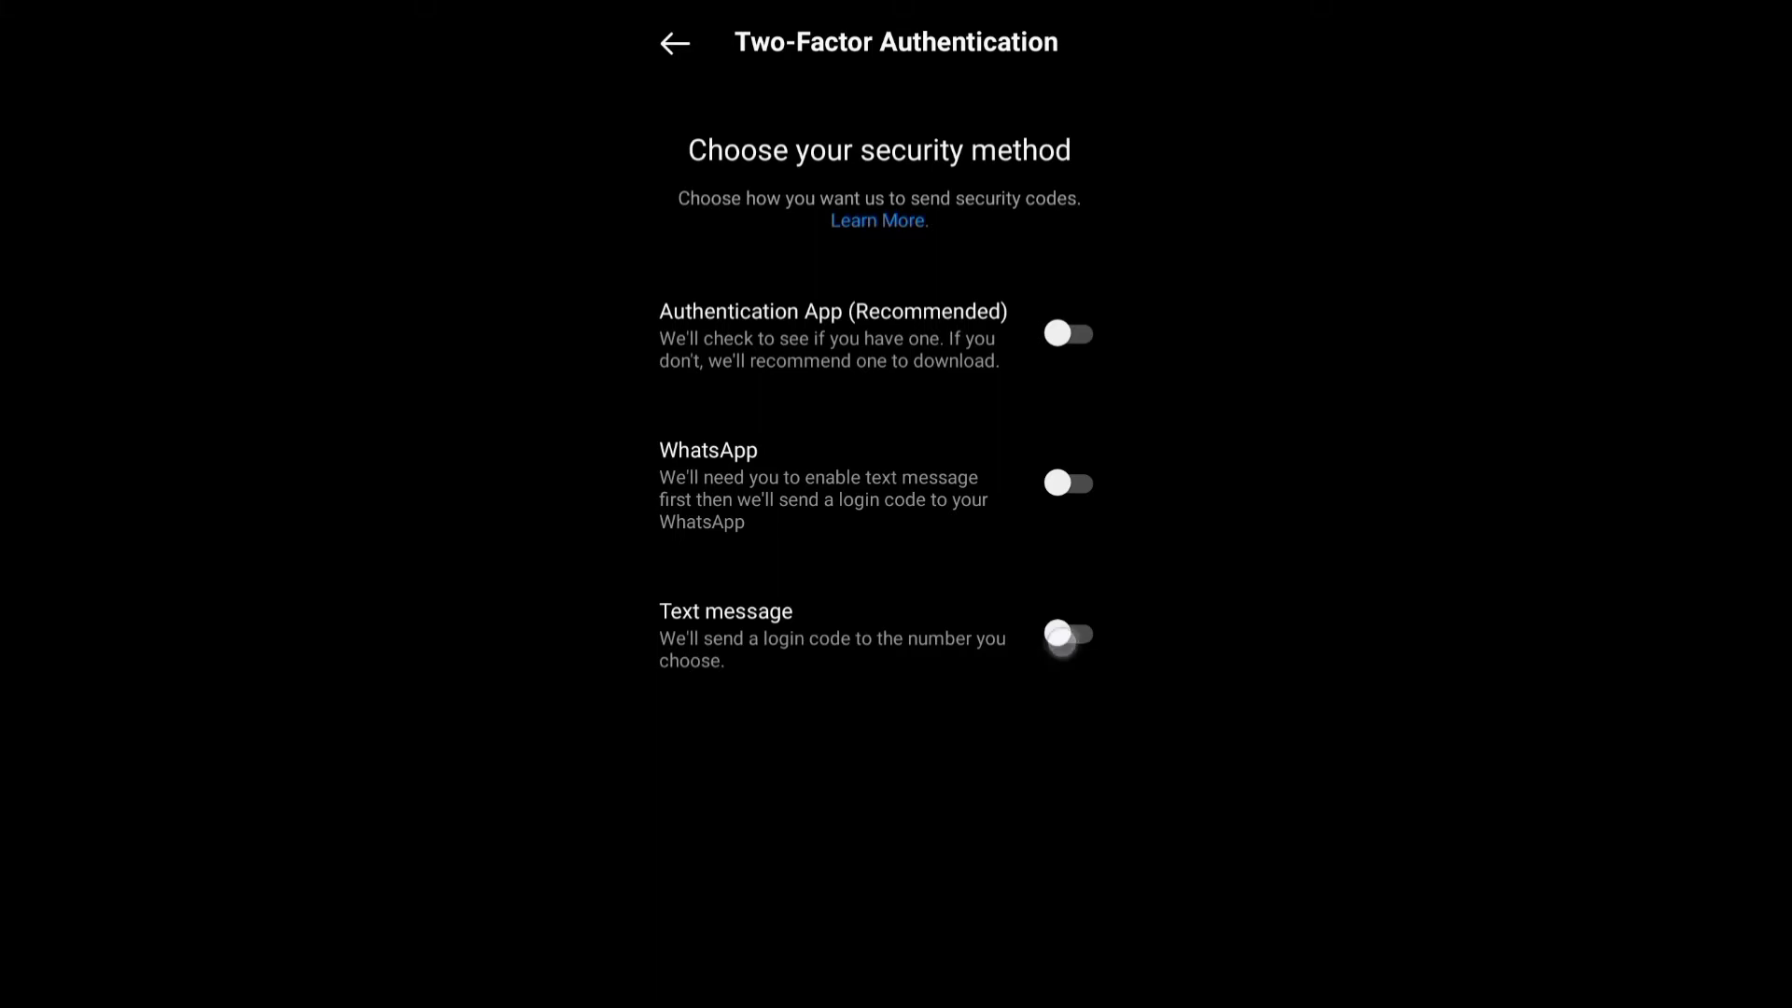
left_click(1067, 634)
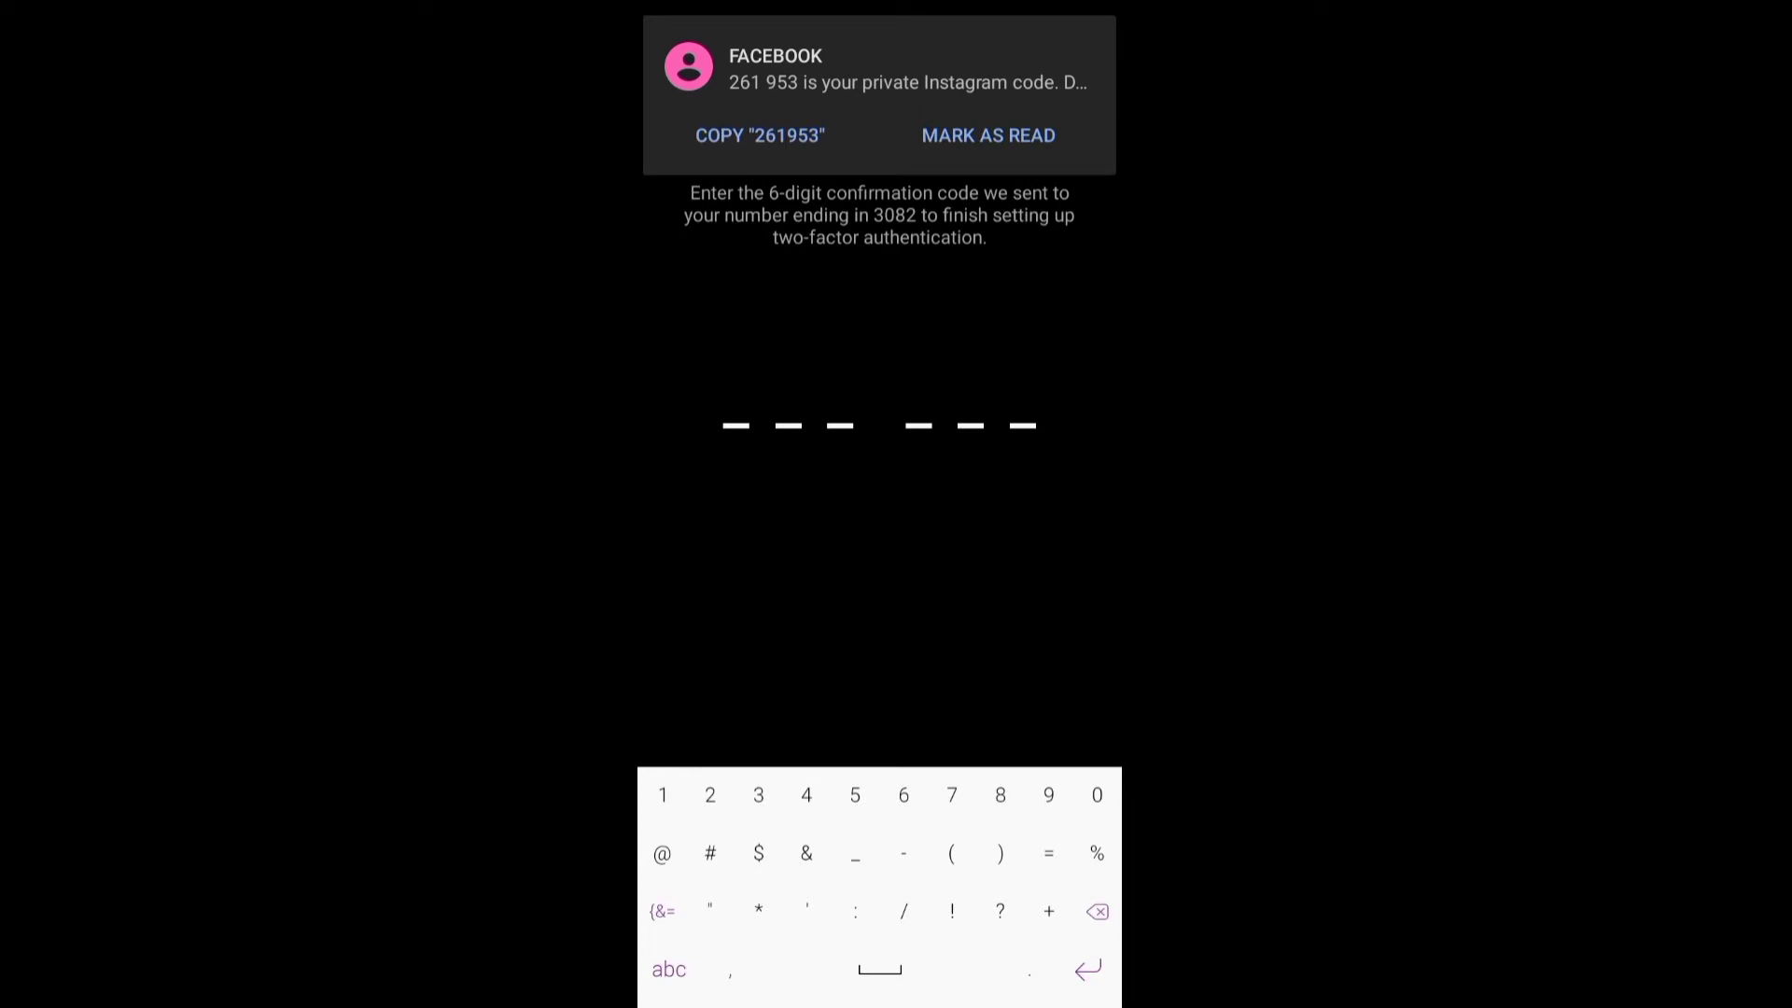
left_click(708, 795)
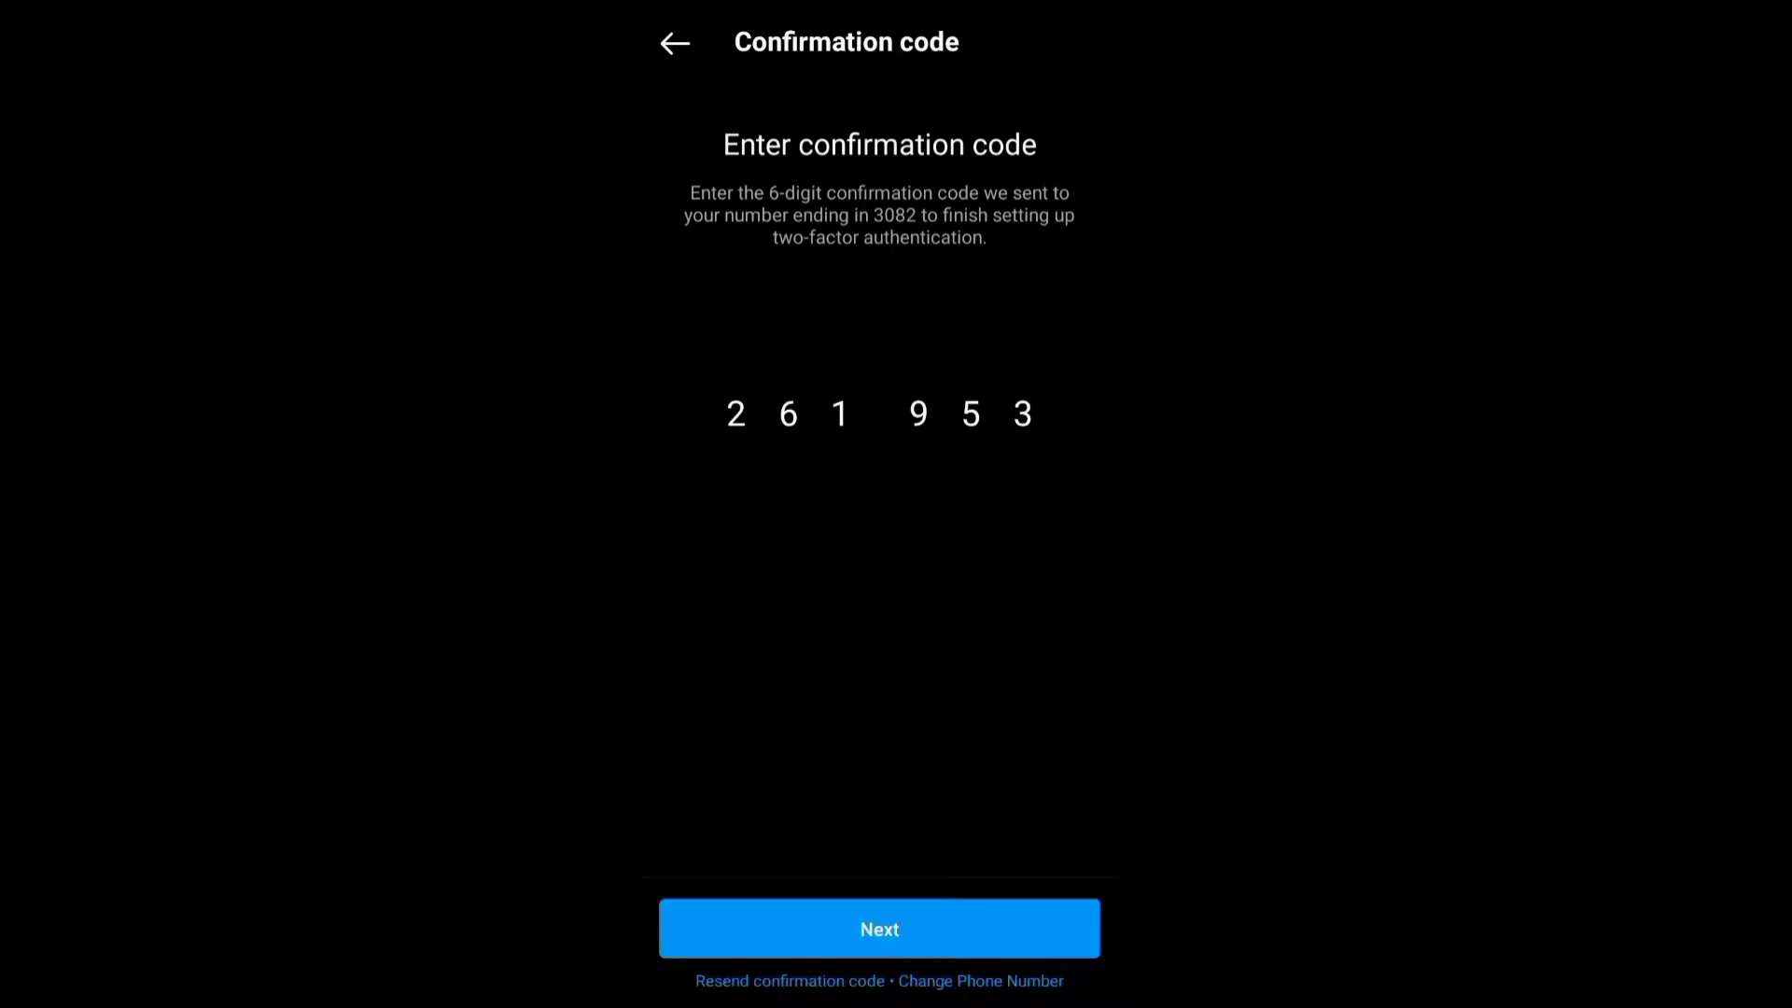
left_click(877, 927)
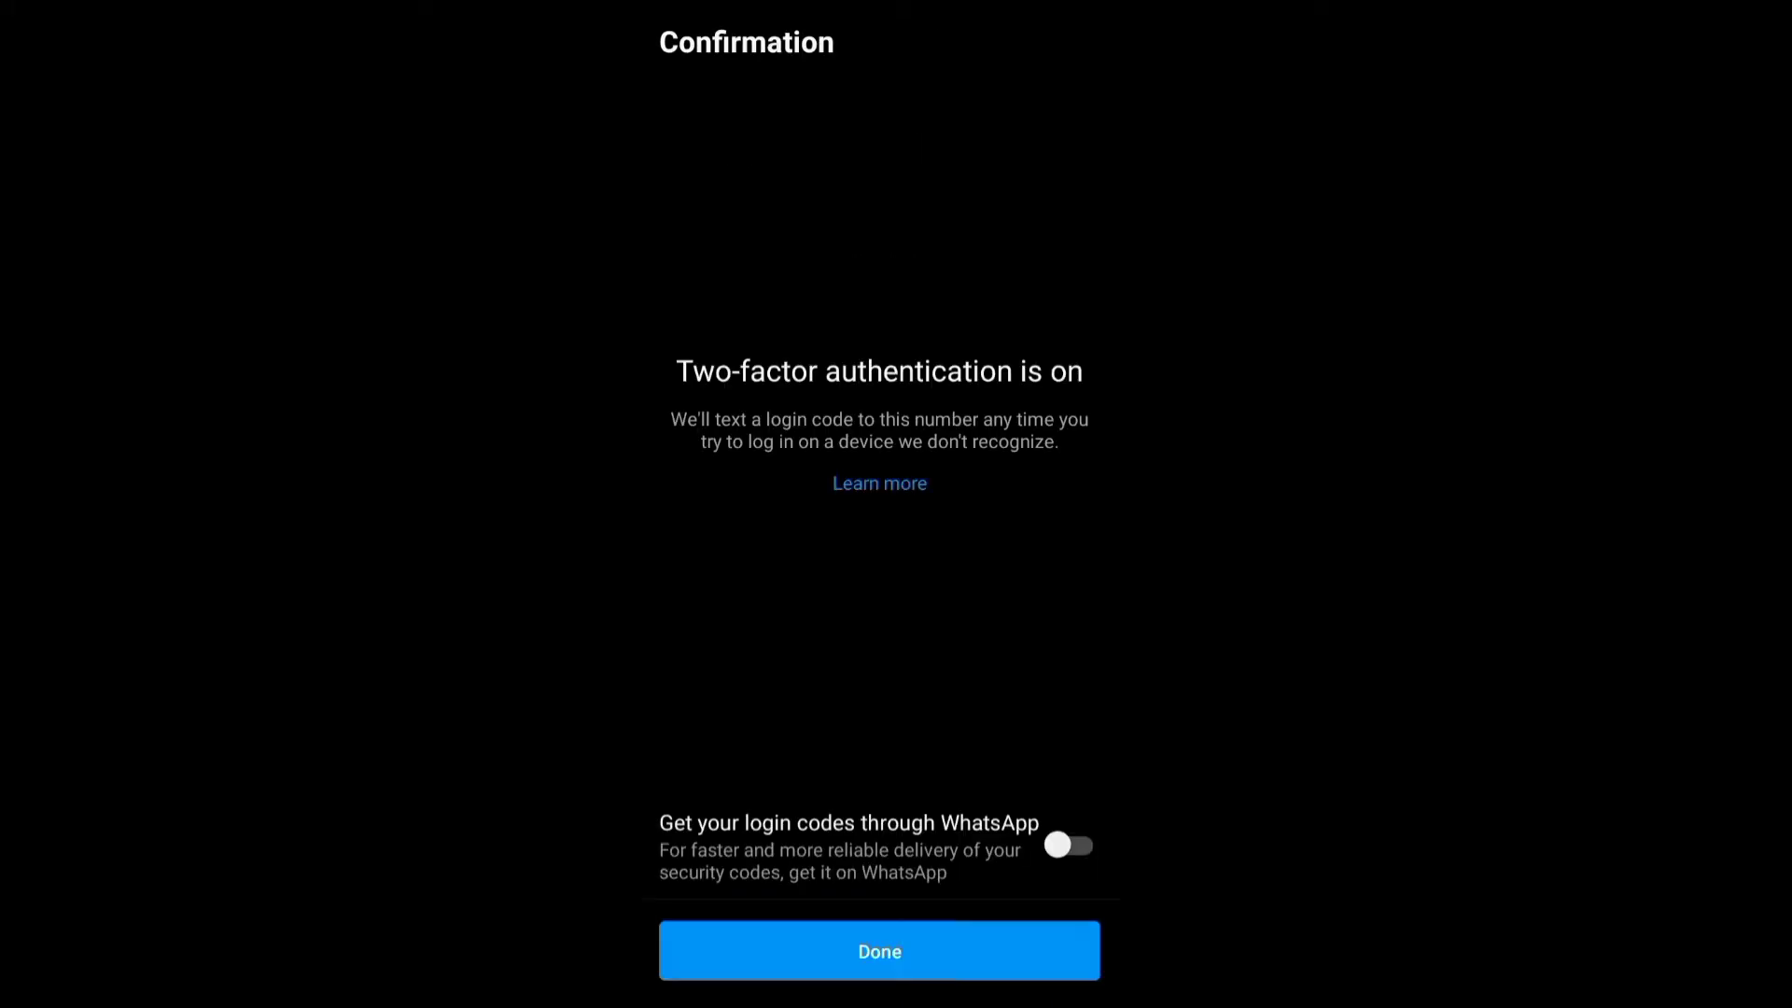
- Leave WhatsApp off and finish the confirmation to reach the backup recovery codes screen
left_click(879, 950)
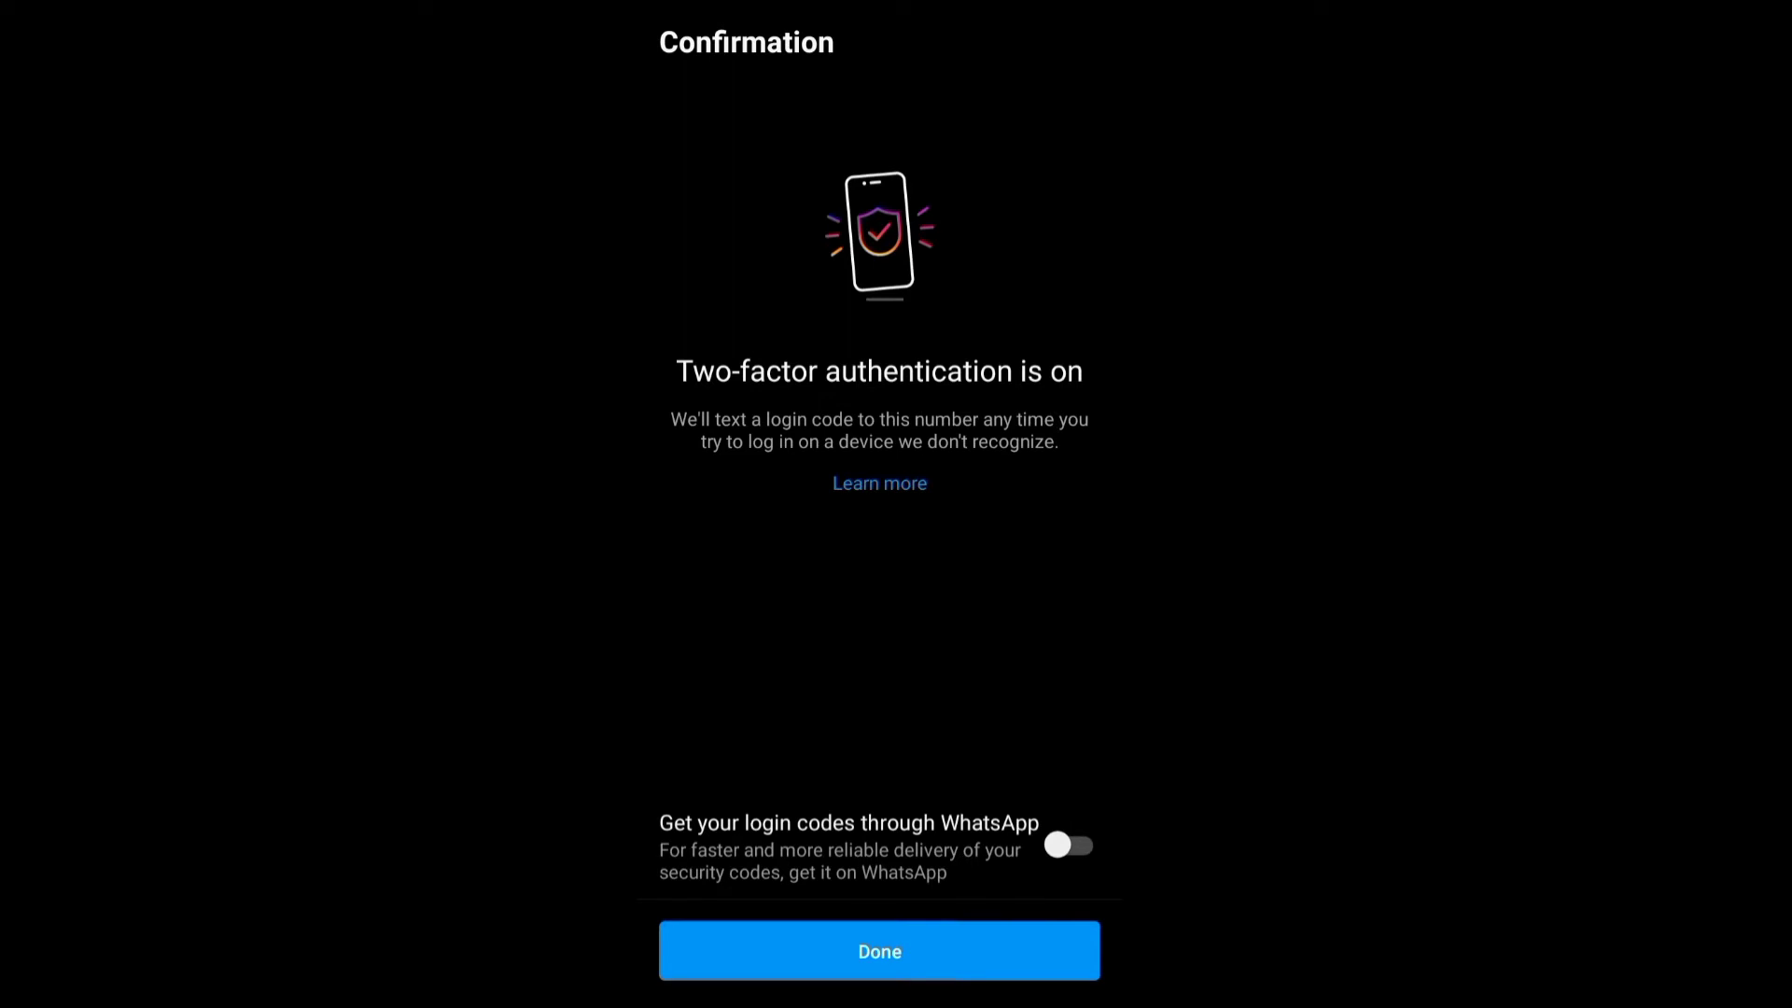
left_click(879, 950)
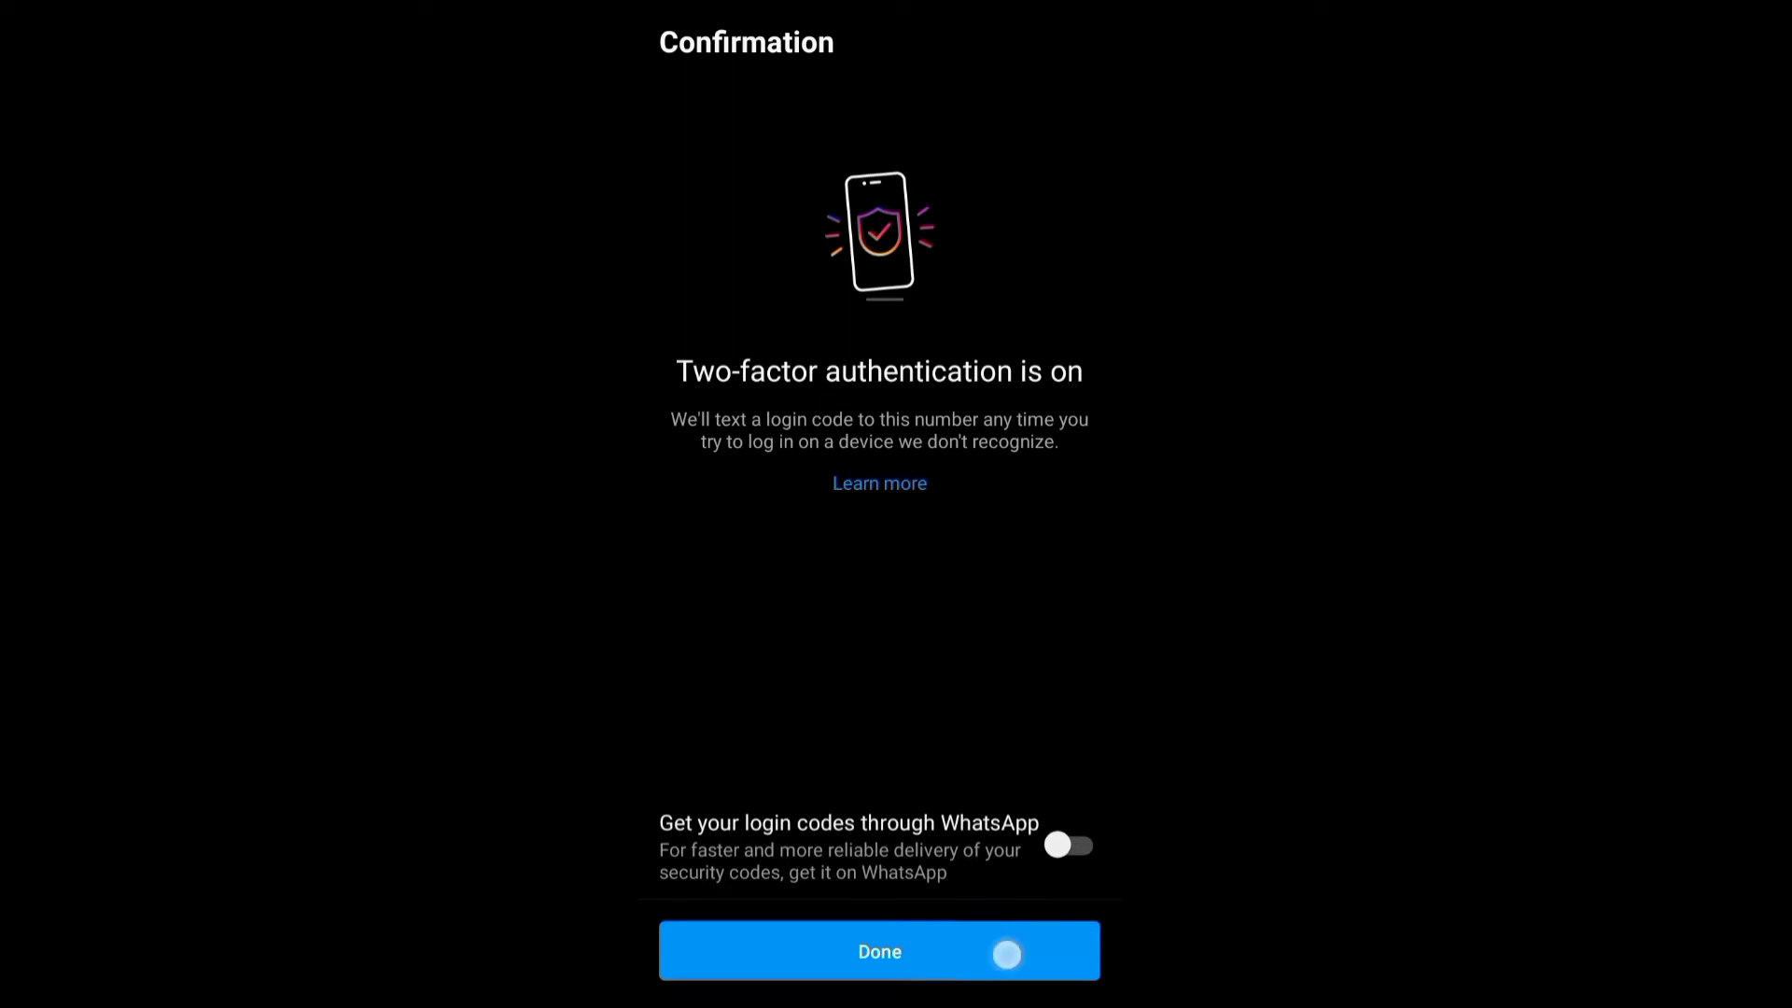
left_click(879, 951)
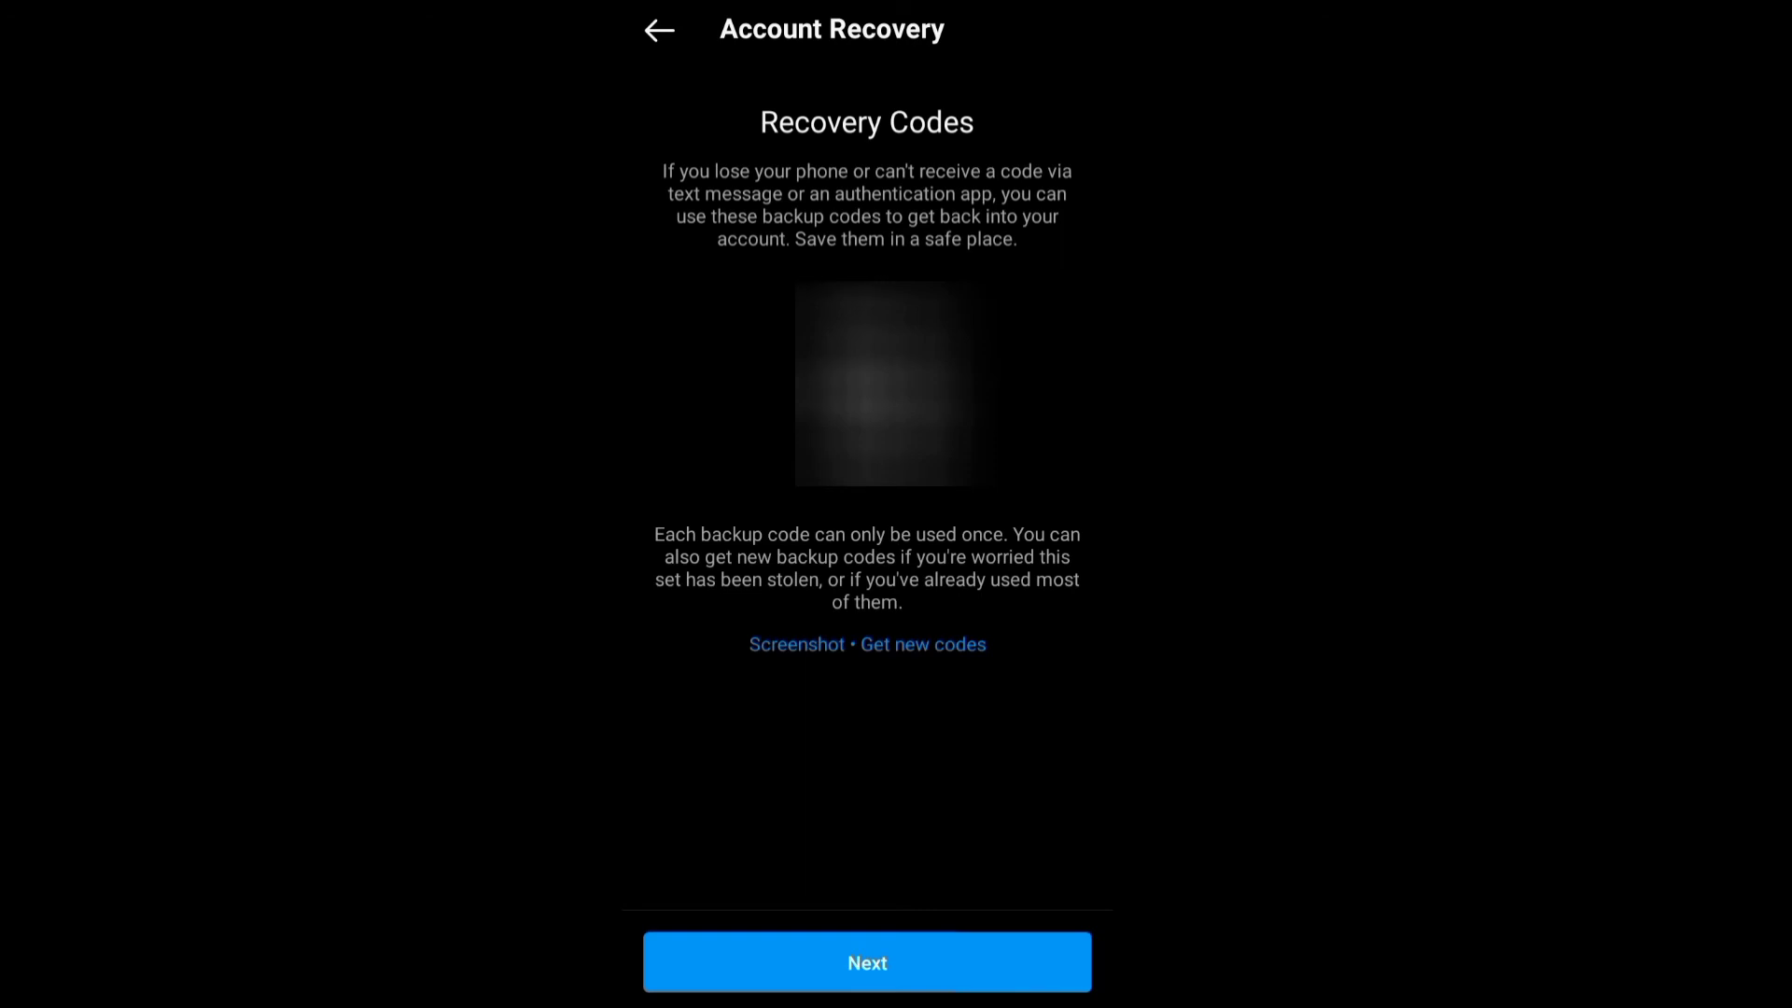
- Continue past the recovery codes, add a recovery email address and return to the profile
left_click(865, 961)
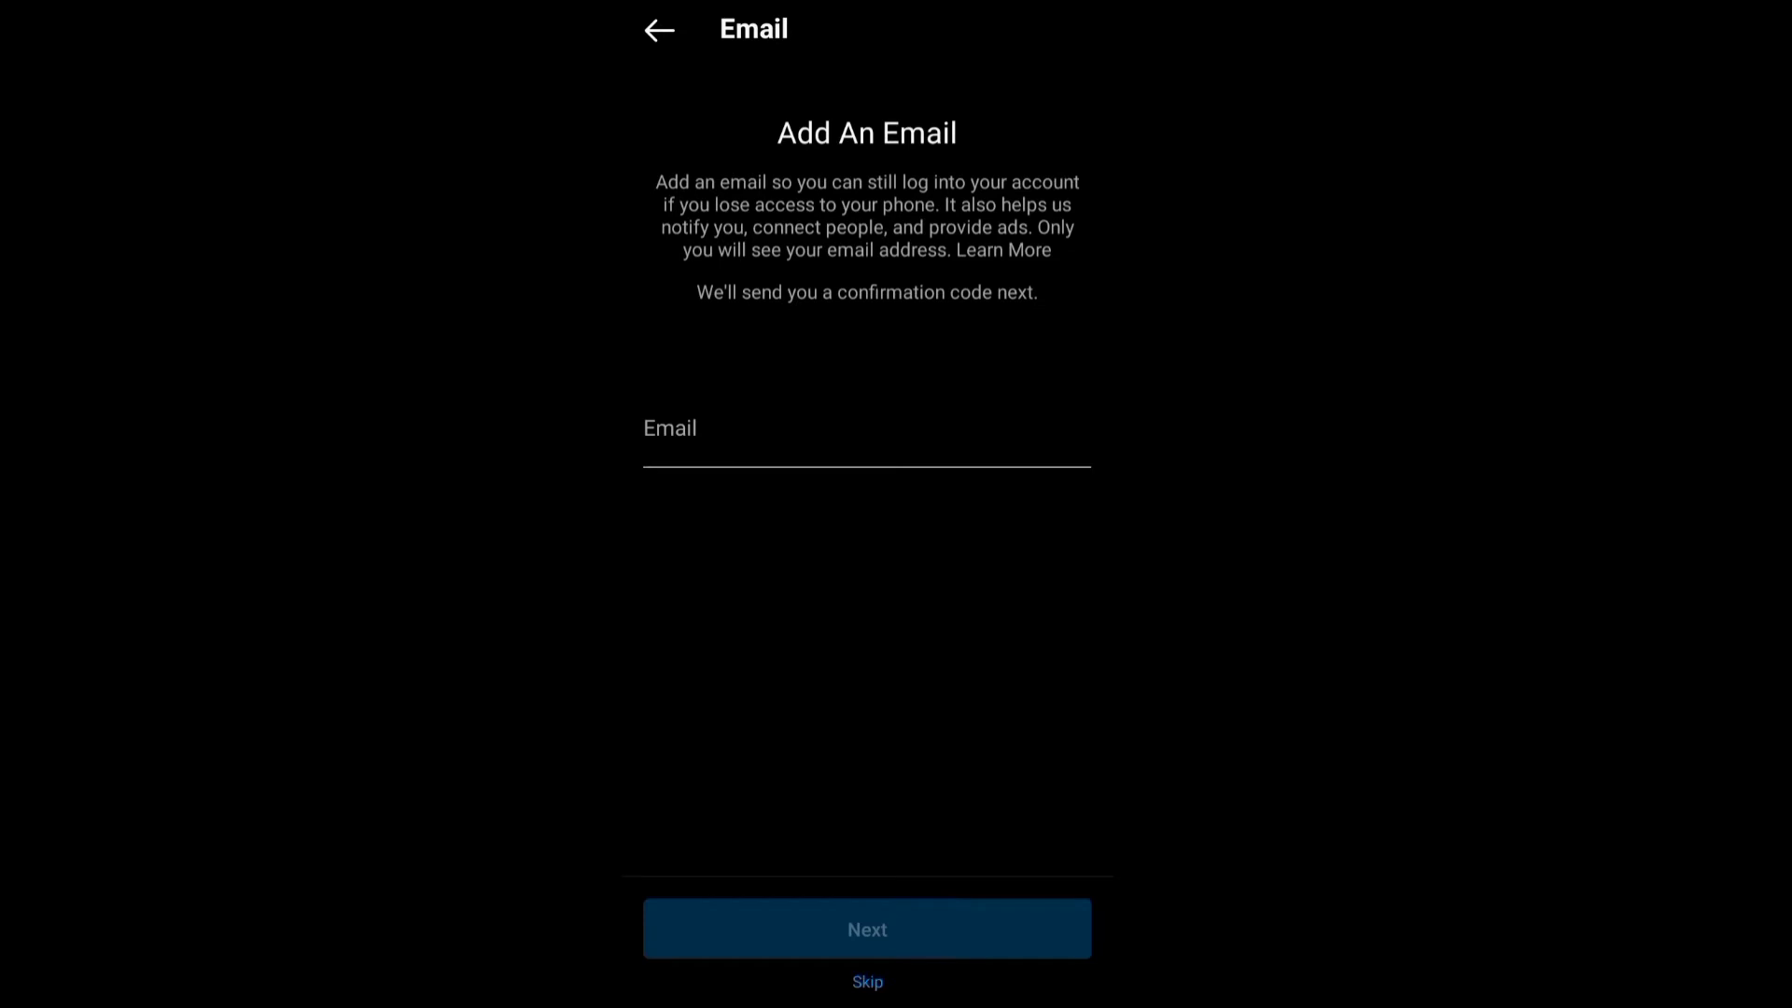
left_click(865, 439)
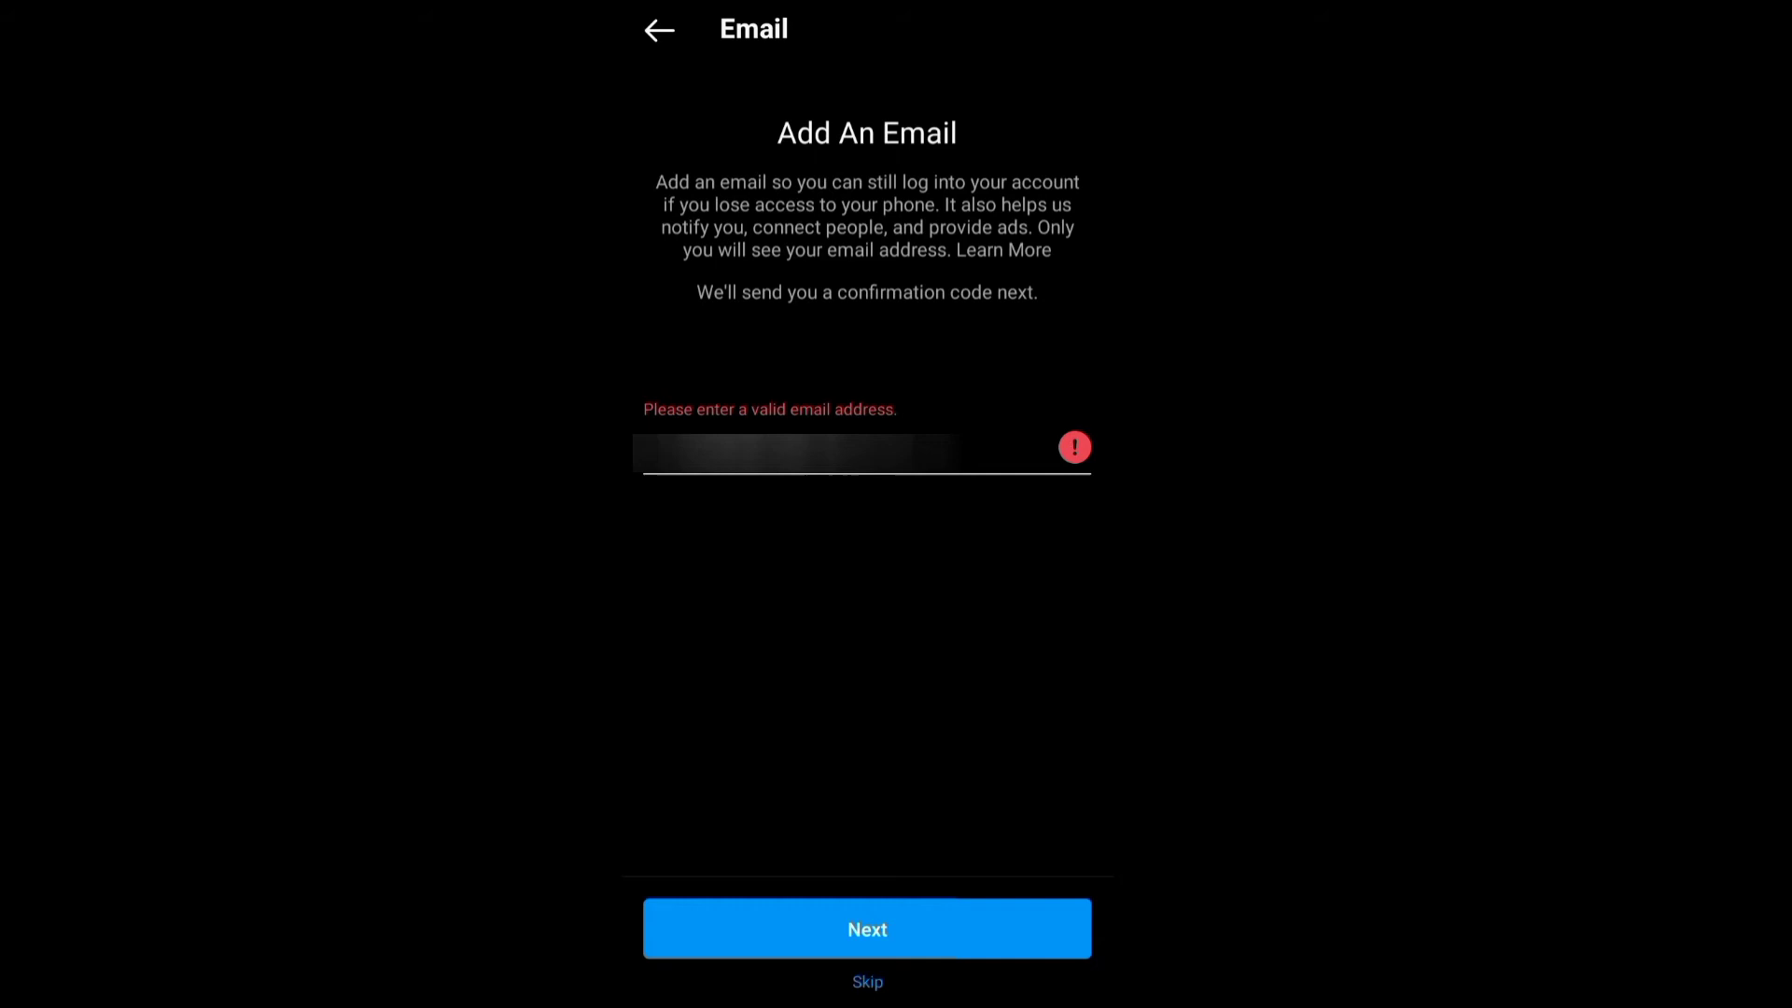
left_click(865, 927)
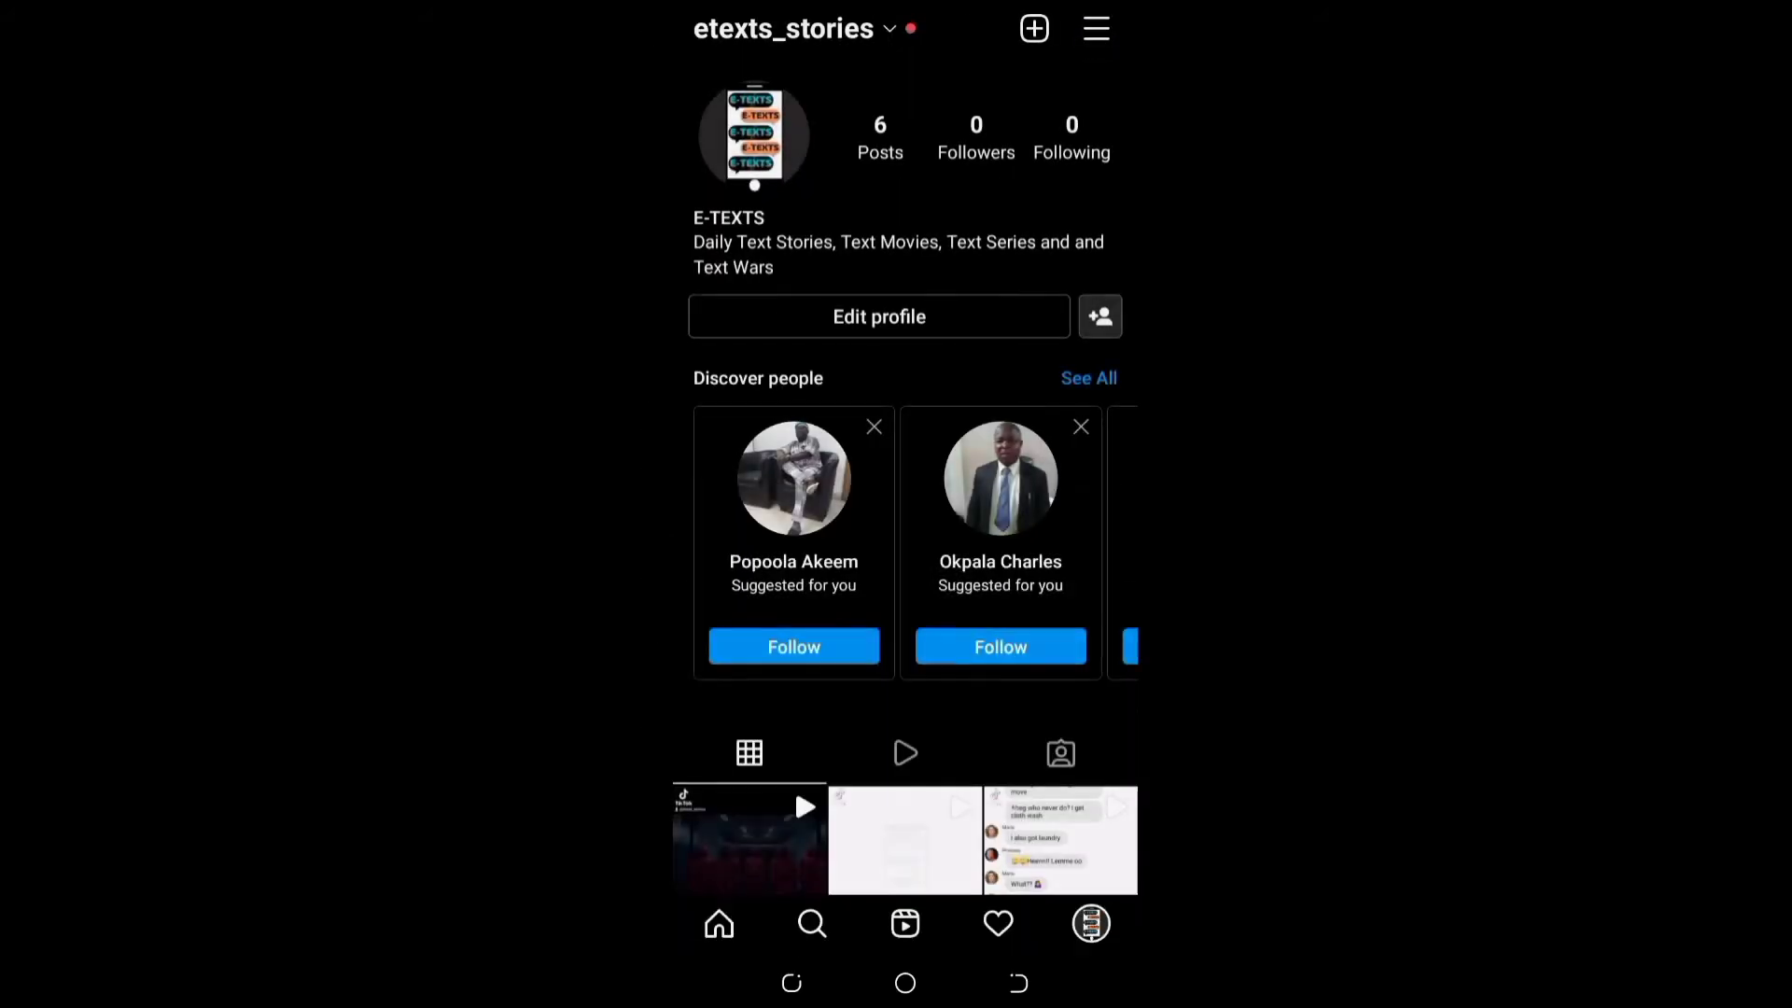
- Reopen two-factor settings showing text message on and view Additional methods with backup codes
left_click(1094, 29)
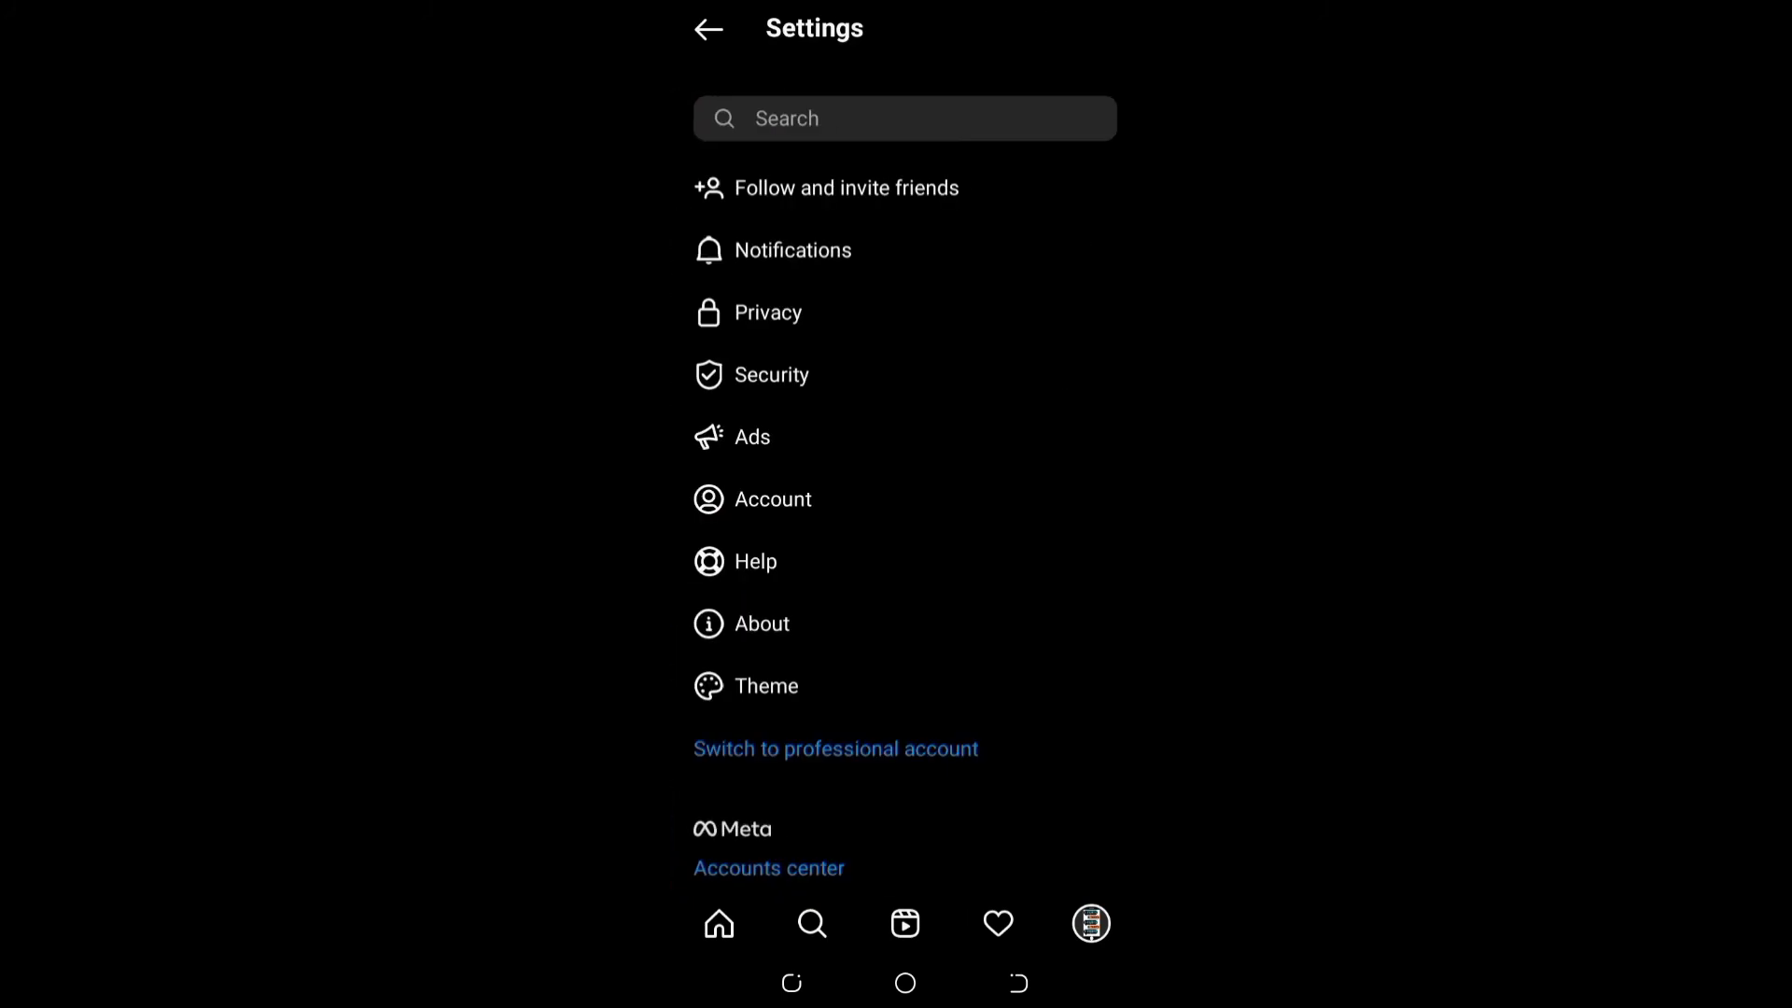
left_click(772, 375)
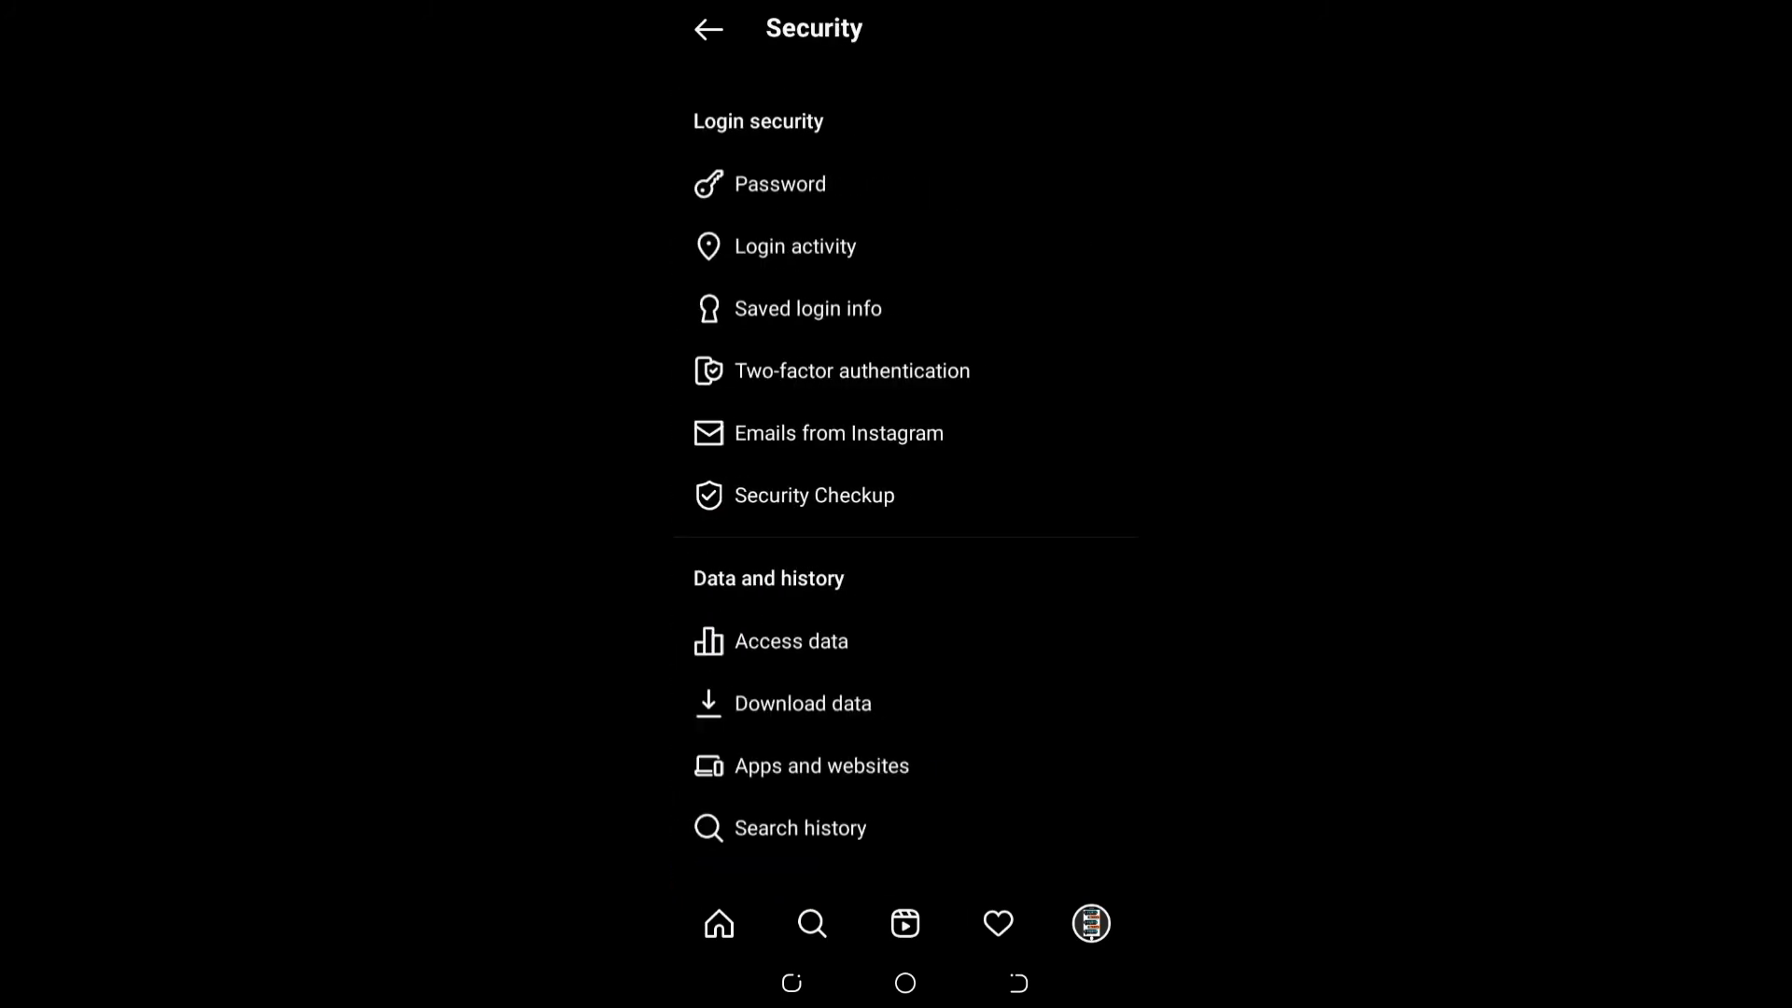
left_click(851, 371)
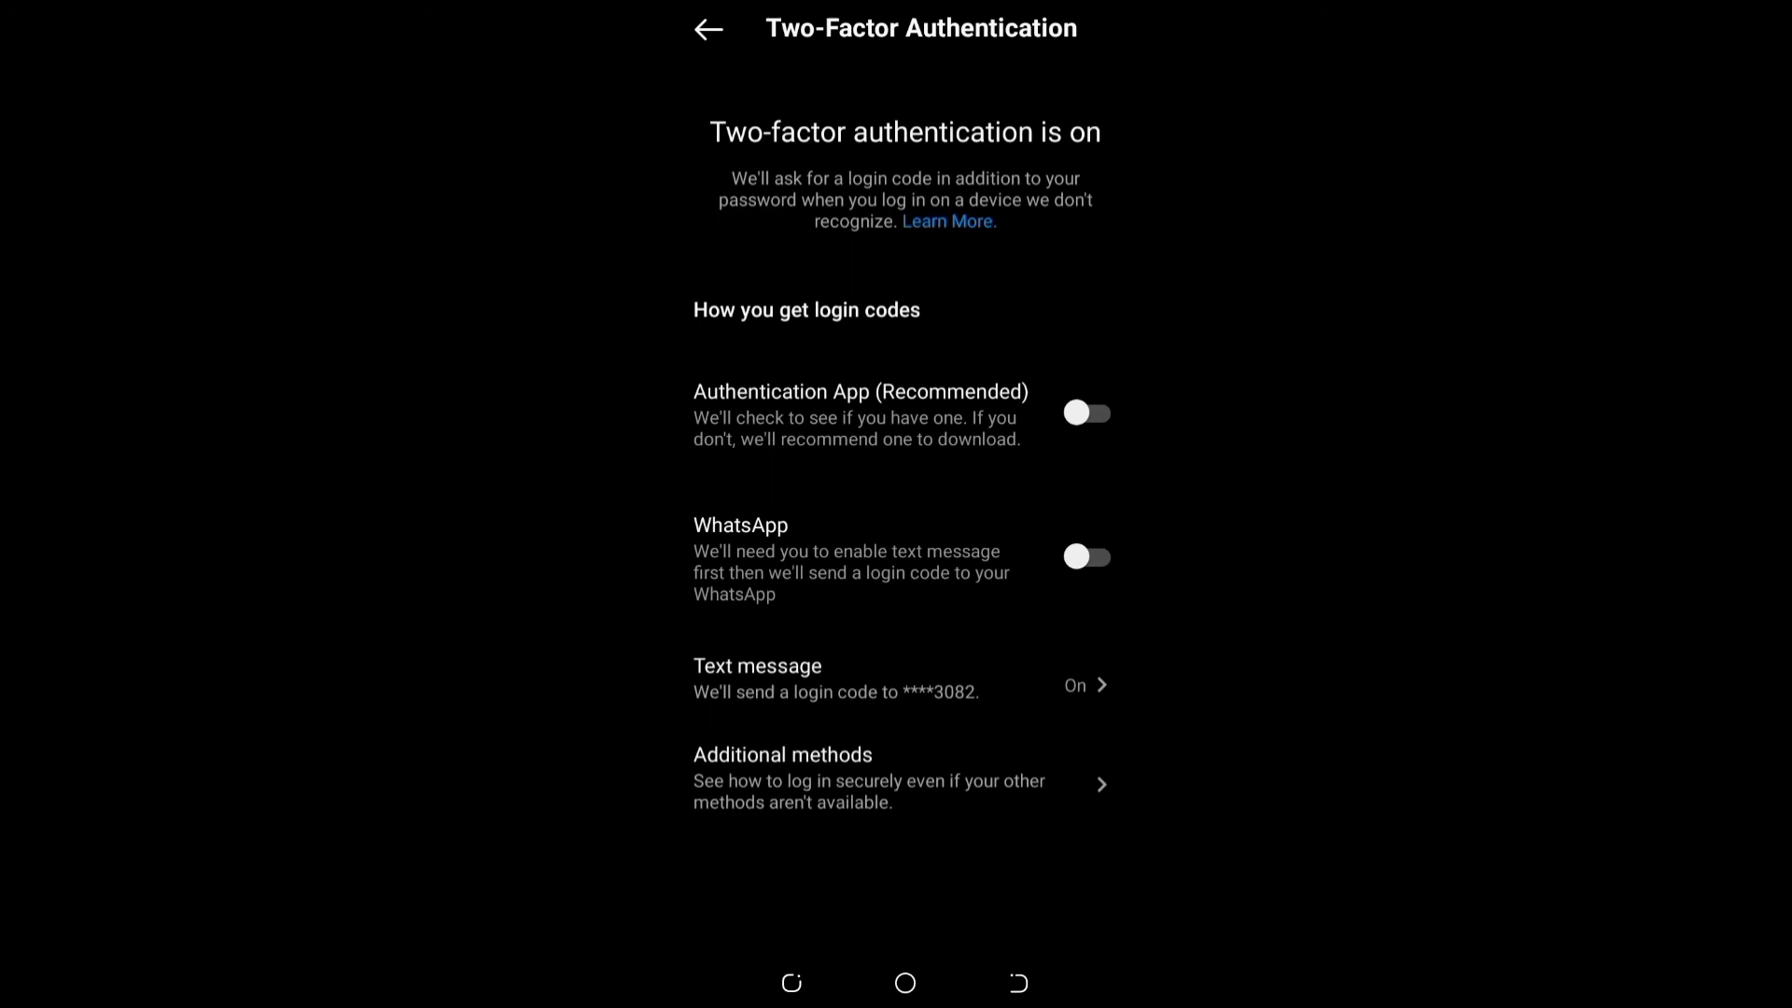
left_click(782, 765)
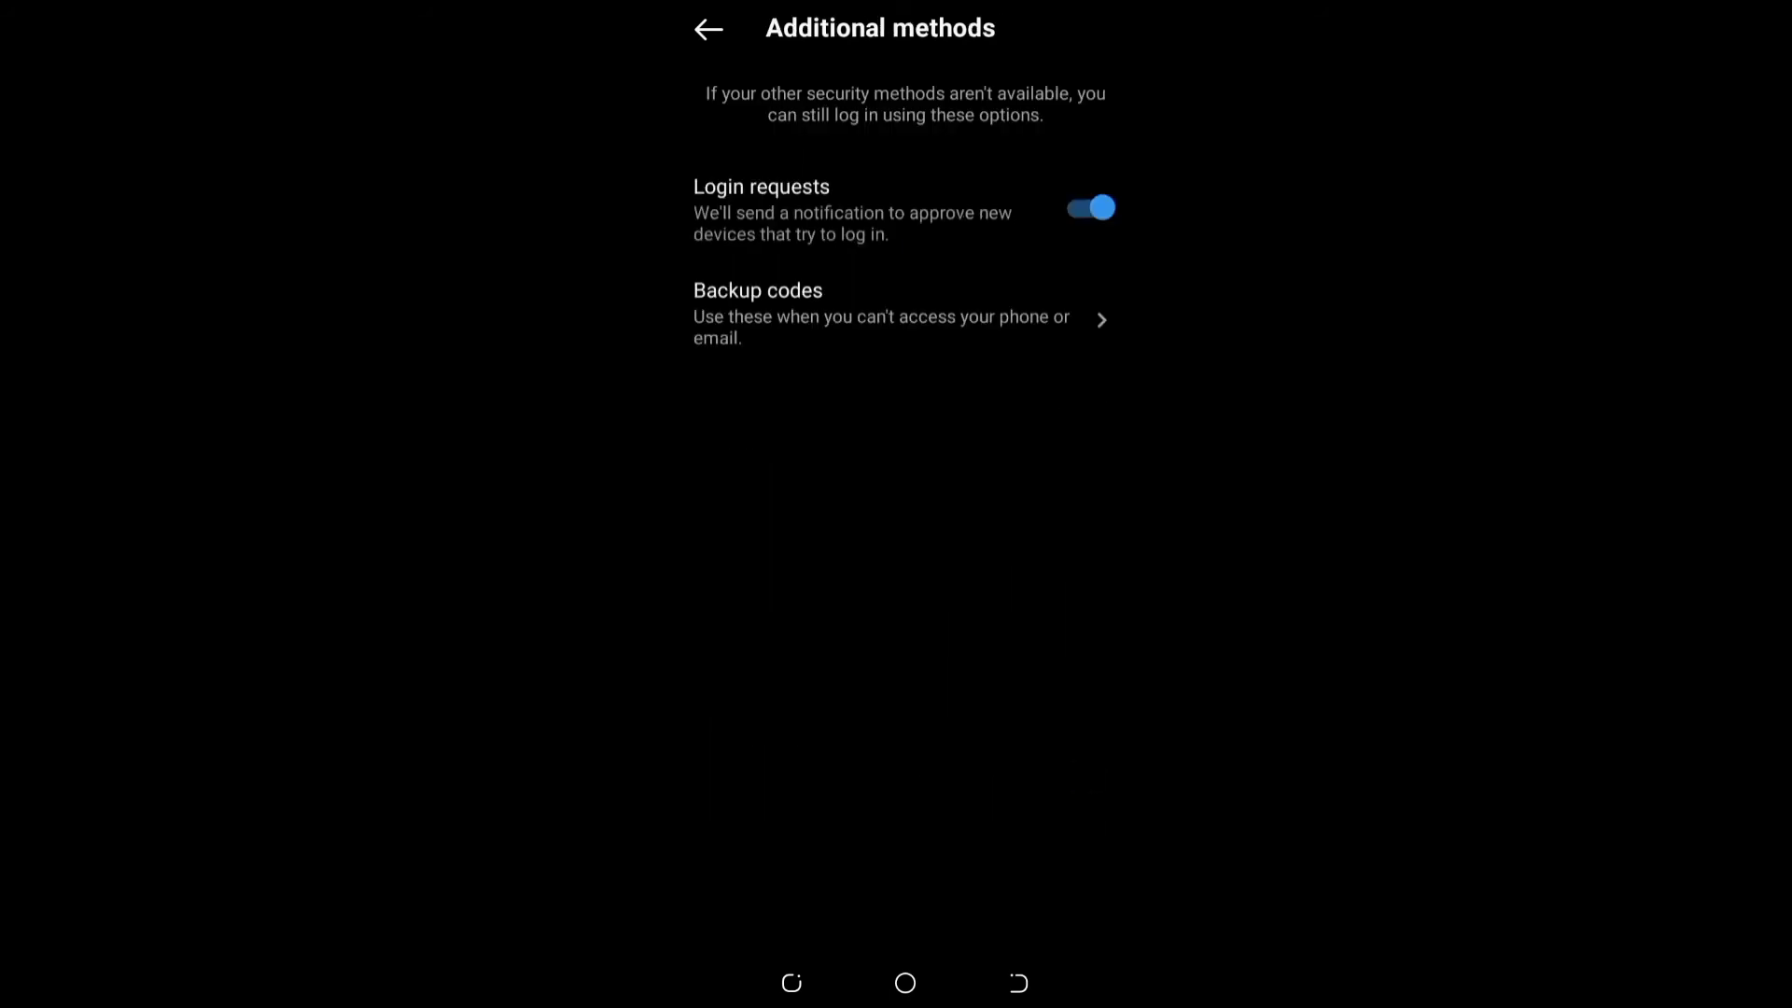